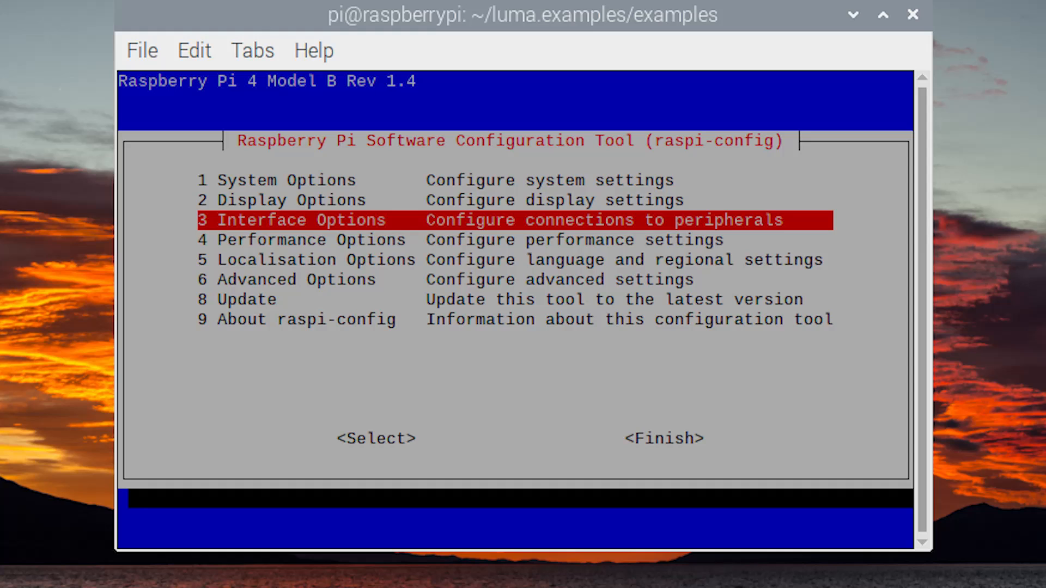
- Enable the SPI interface under 3 Interface Options > I4 SPI and finish raspi-config
click(374, 438)
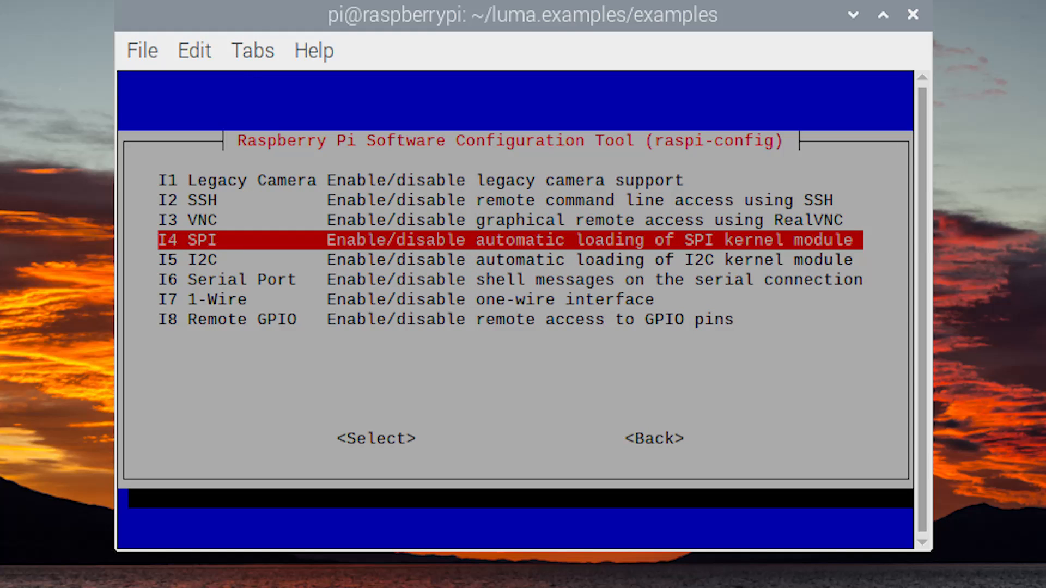
click(375, 438)
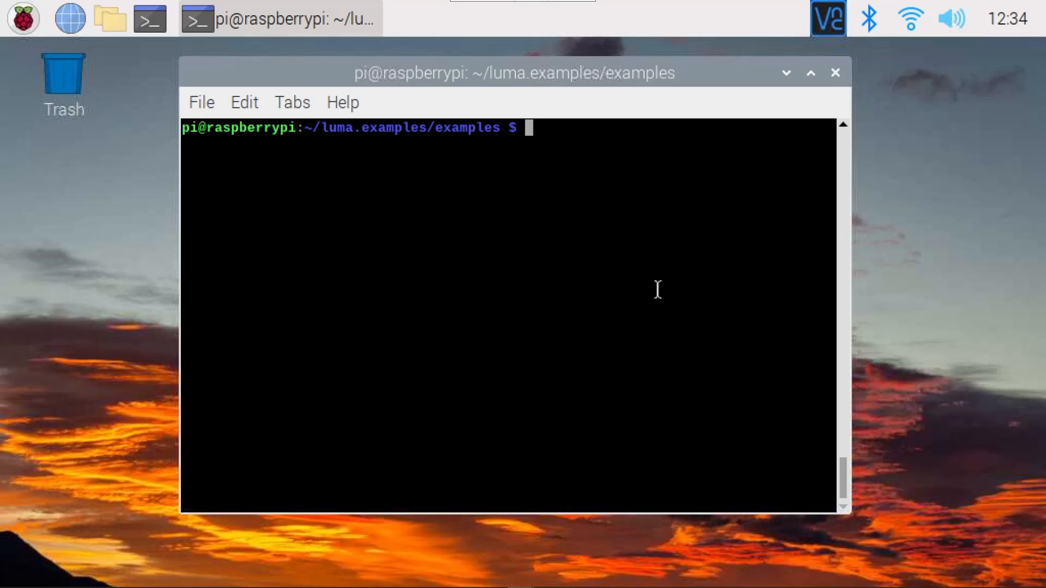
- List the examples folder and run python3 maze.py -d pcd8544 -i spi, then stop it
text(ls)
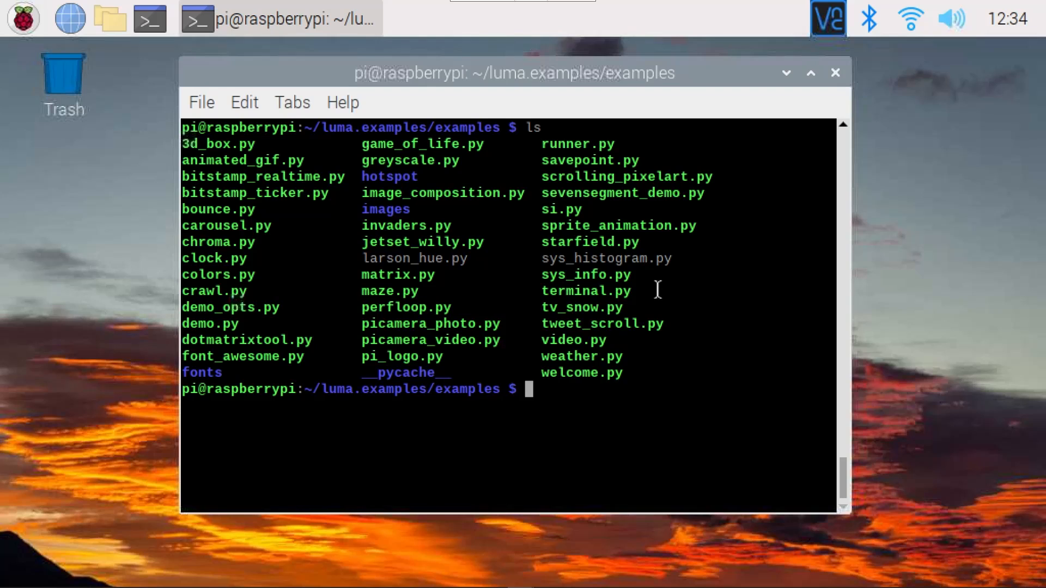
text(p)
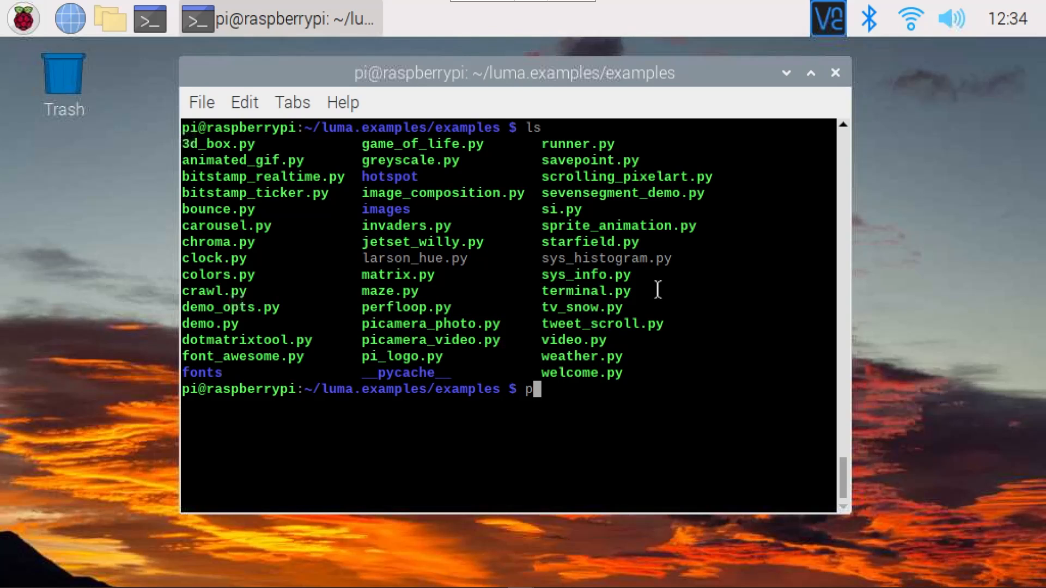
text(ython3 maze.py -d)
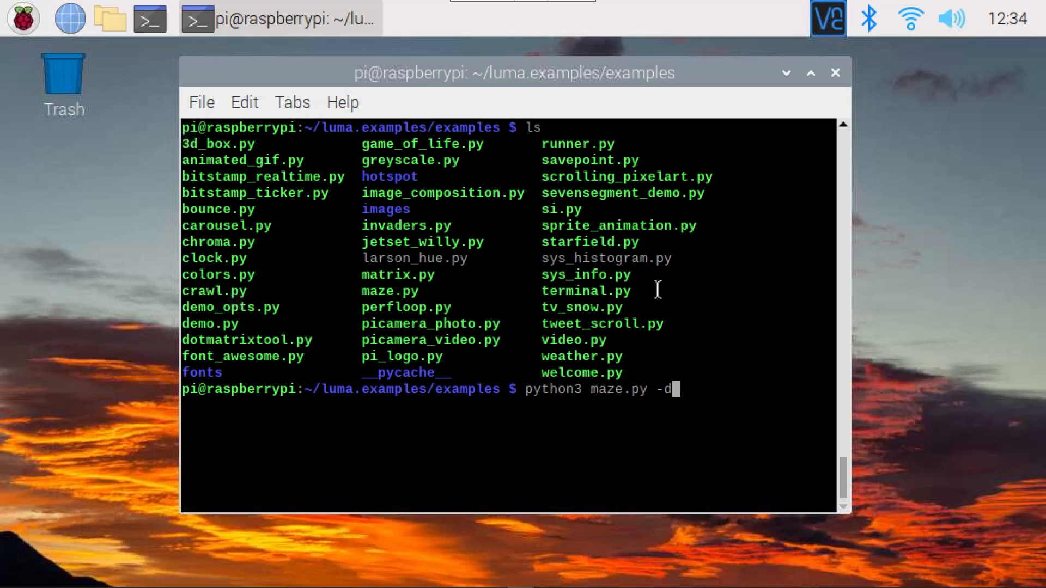
text(pcd)
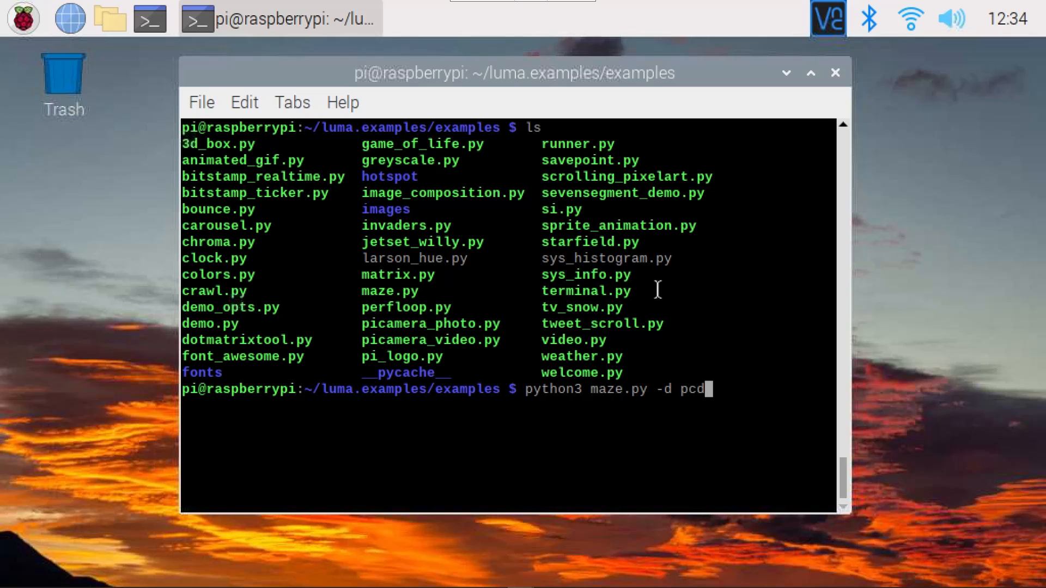
text(8544 -i sp)
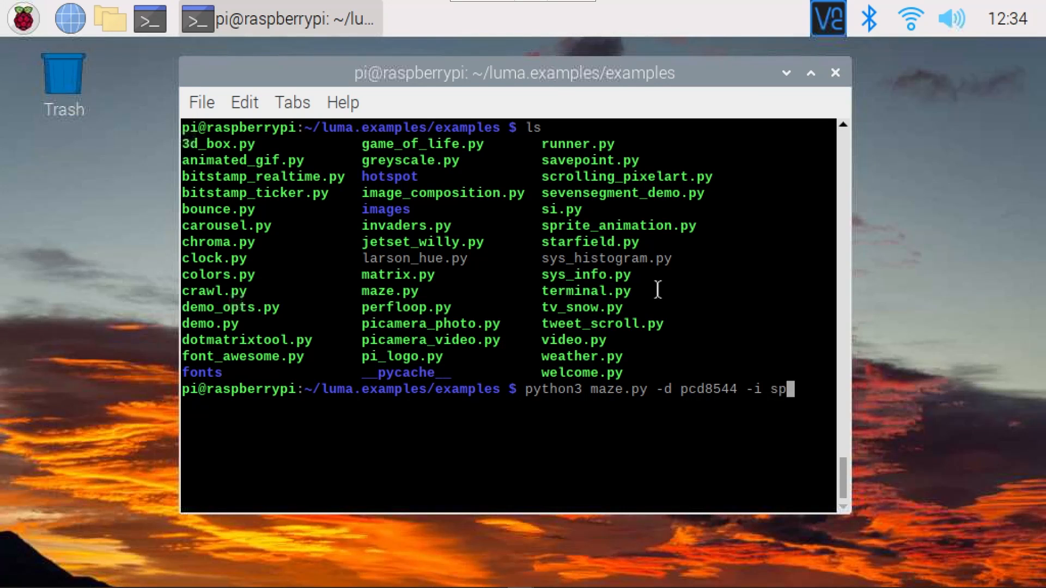
text(i)
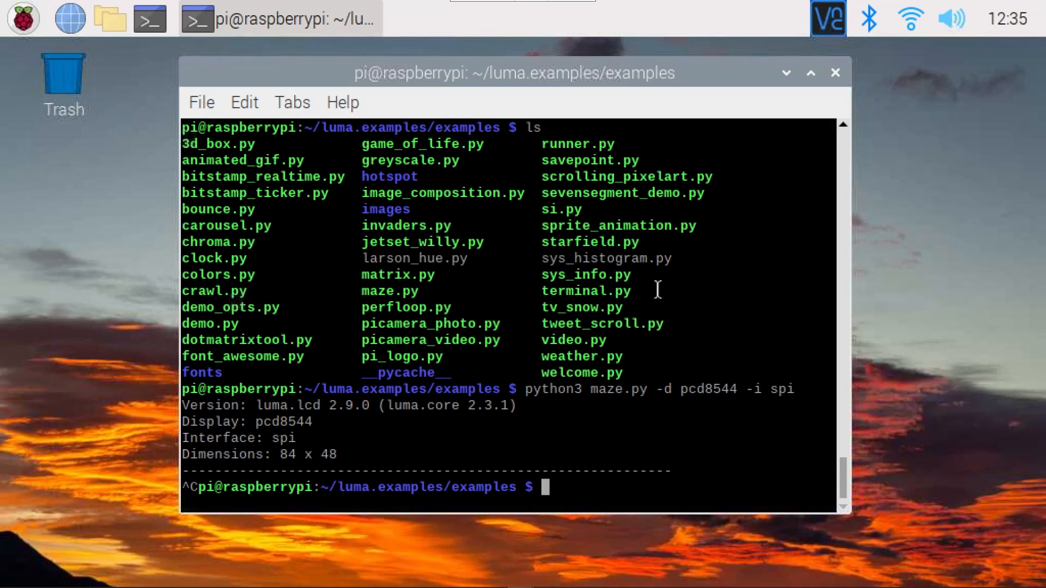
- Edit maze.py in nano to add device.contrast(60) after get_device() and save it
text(nano)
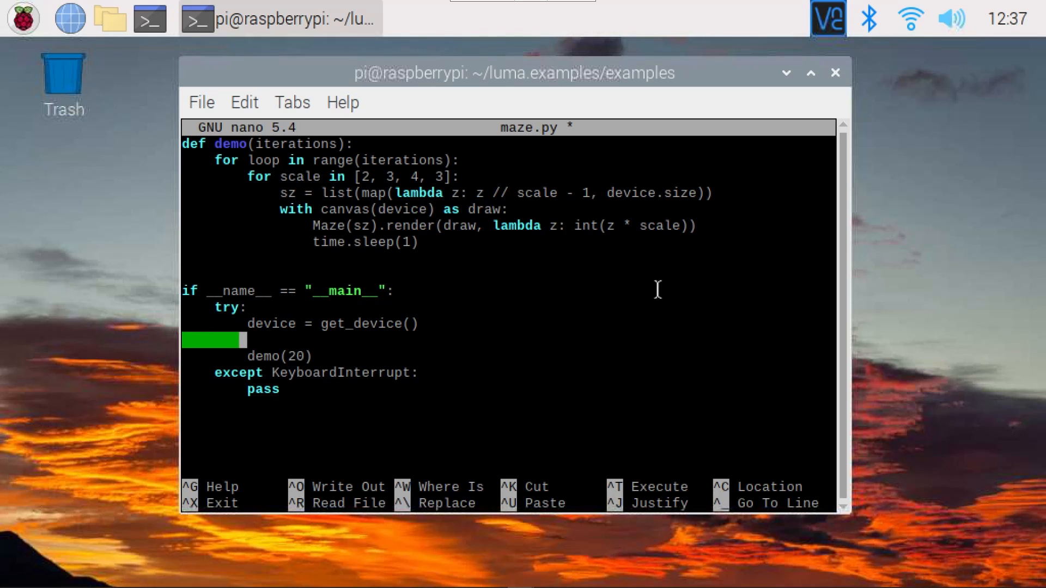
text(device)
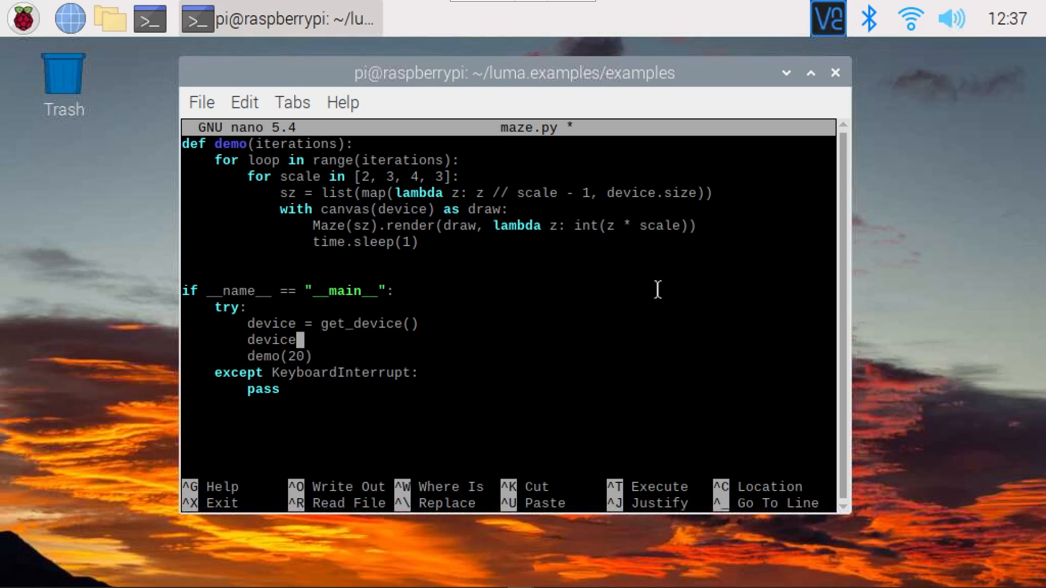
text(.)
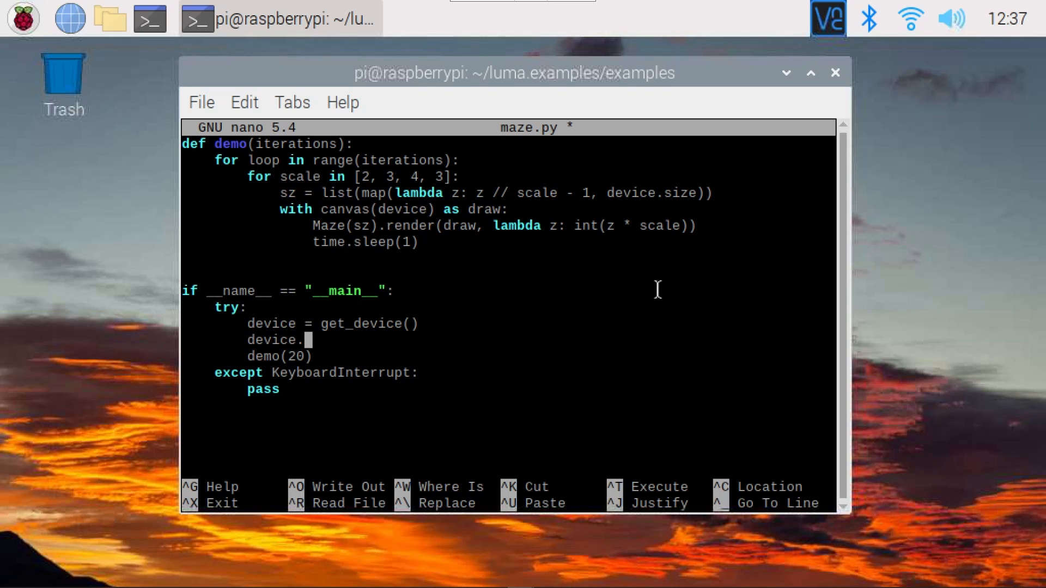
text(cont)
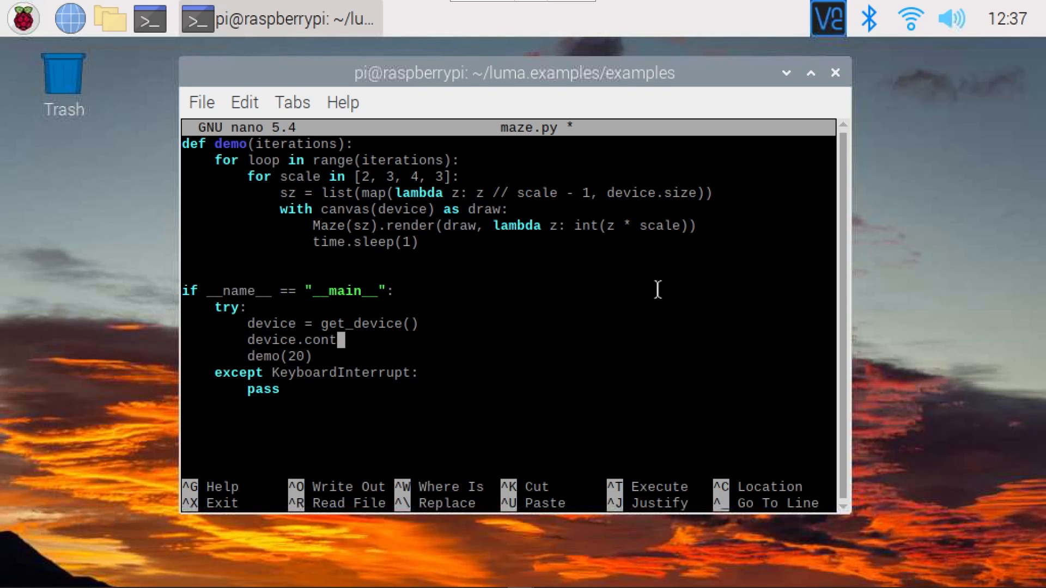
text(rast(60)
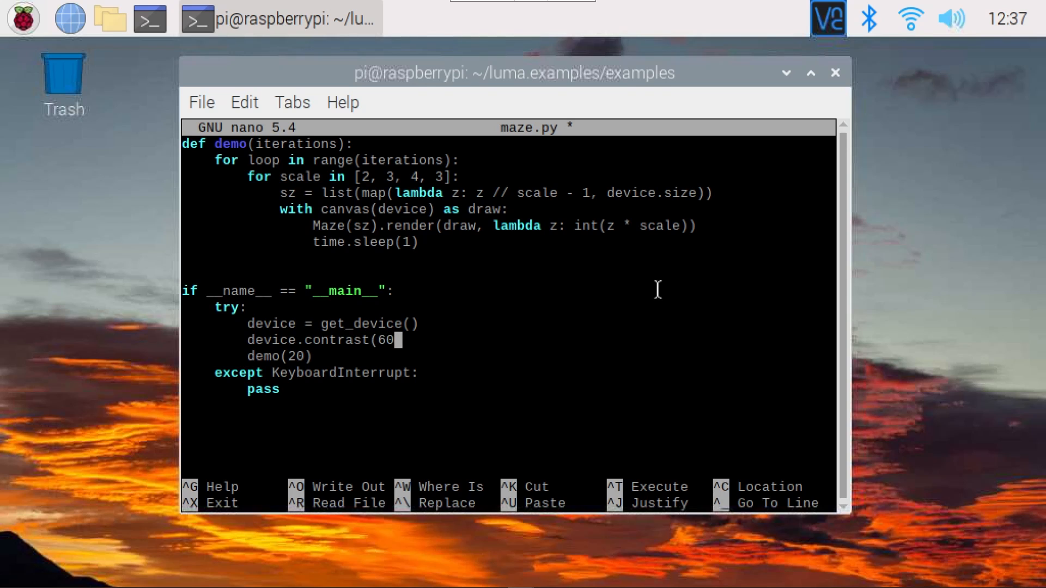
text())
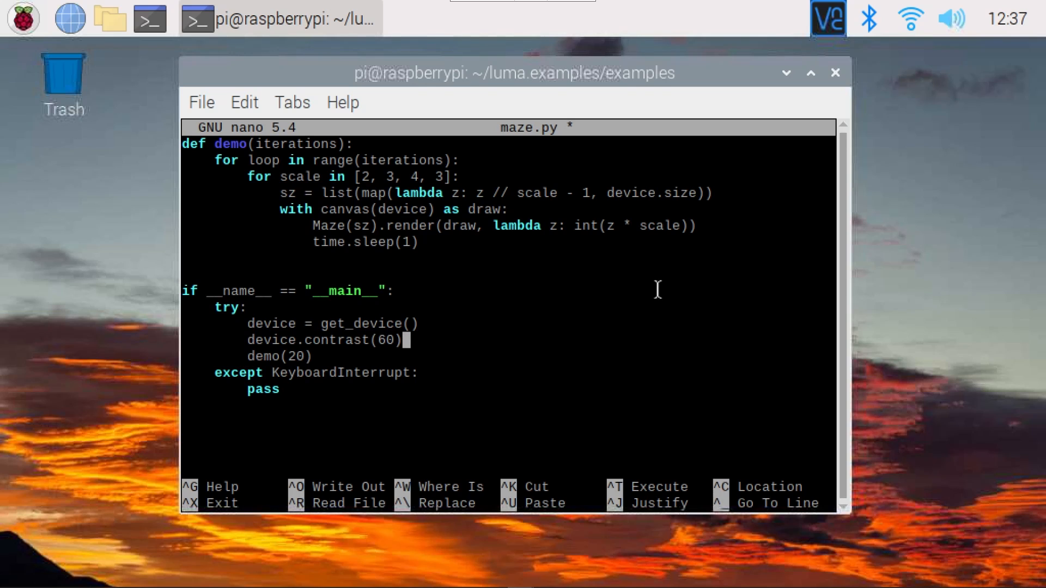
key(ctrl+o)
text(ls)
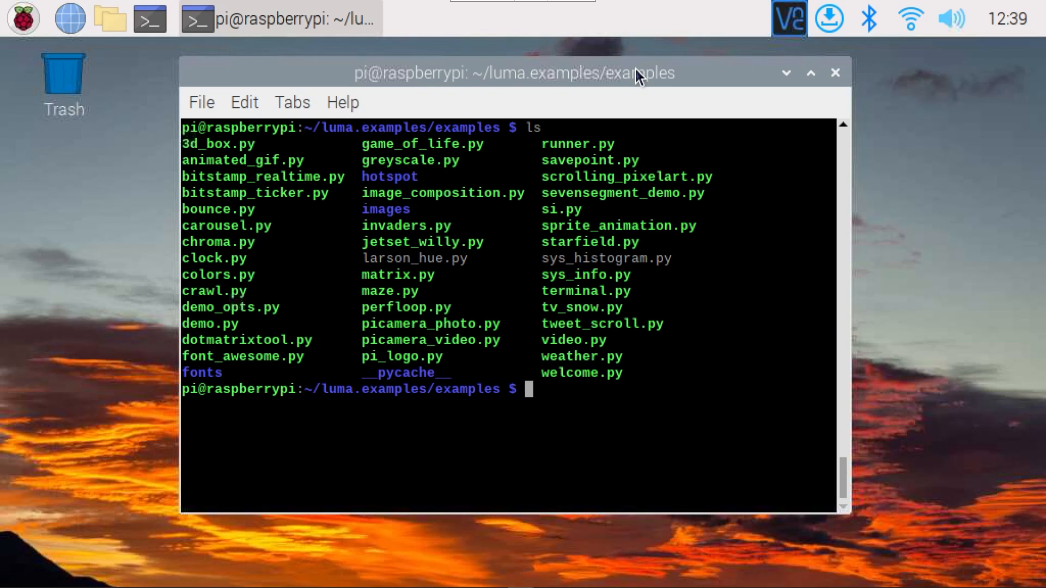
- Enter python3 maze.py -d pcd8544 -i spi --backlight-active high, then change the script to si.py
text(python3 maze.py -d pcd8544 -i spi --backlight-active high)
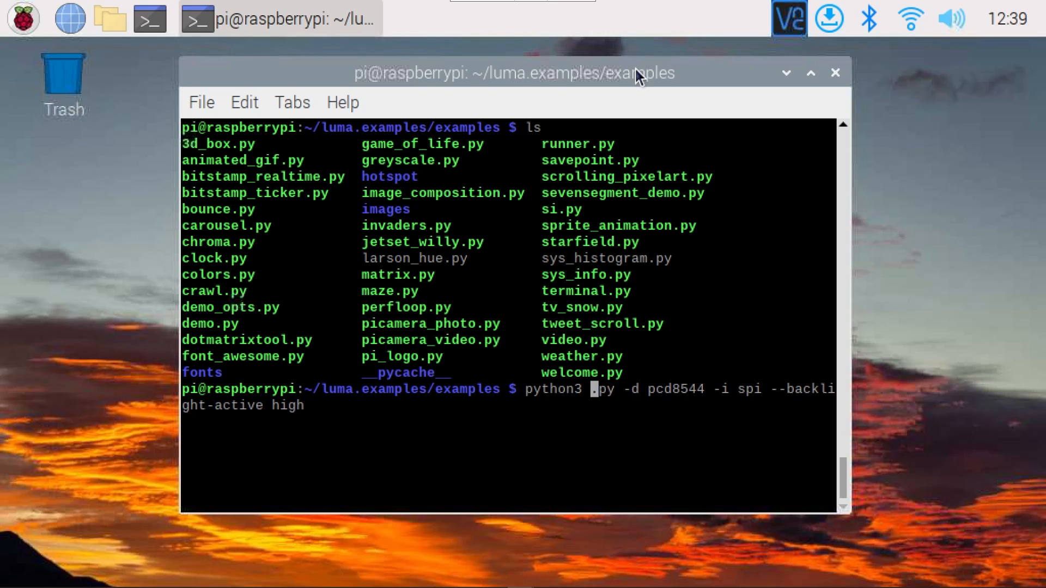
text(si)
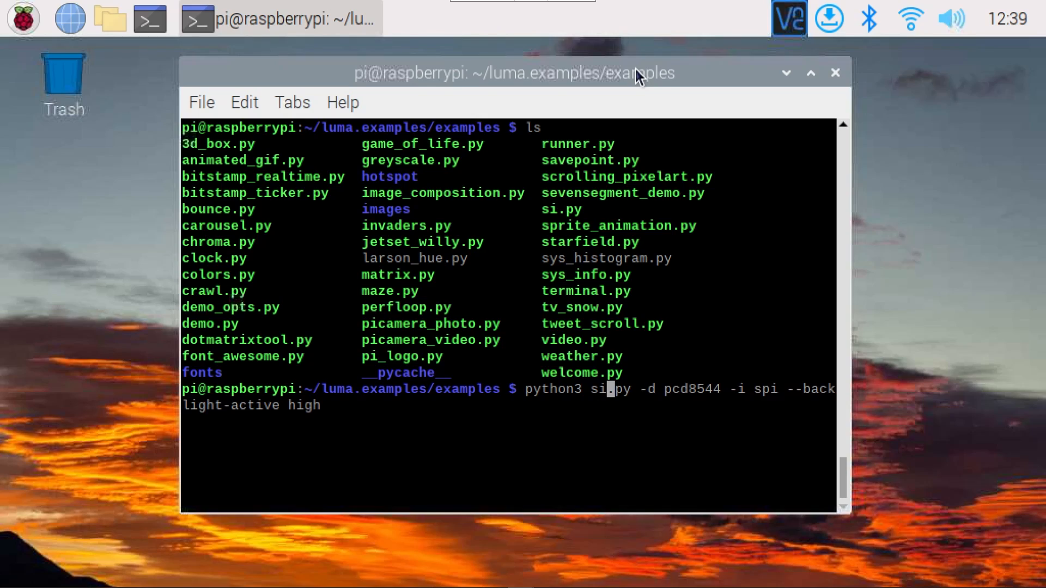